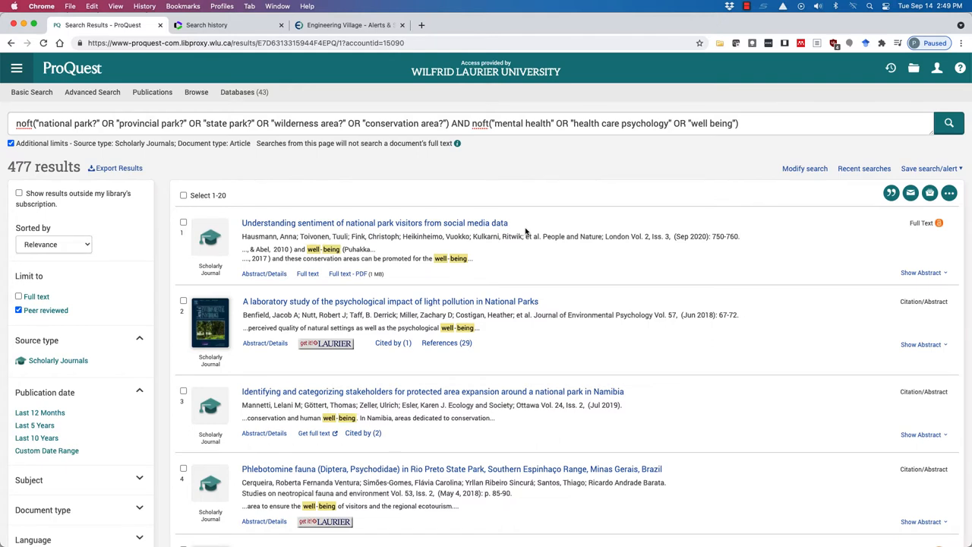
{"action": "mouse_move", "coordinate": [378, 233]}
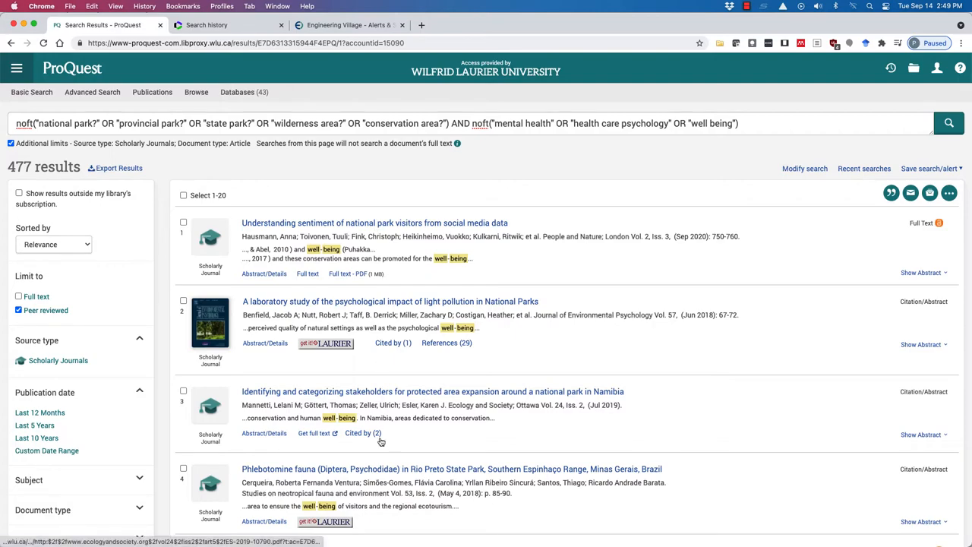
Select all 20 national parks and well-being results on the first results page
{"action": "scroll", "scroll_direction": "down", "scroll_amount": 3}
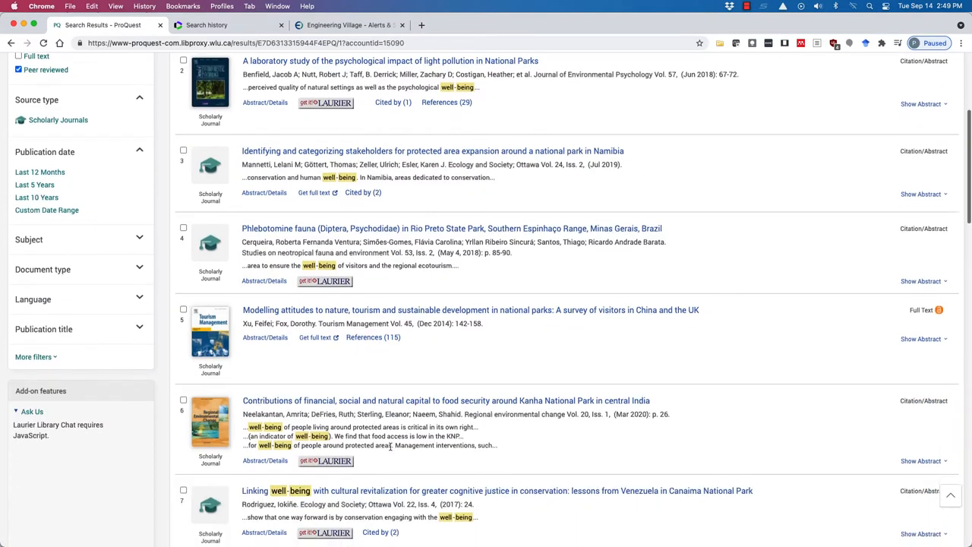
{"action": "scroll", "scroll_direction": "up", "scroll_amount": 3}
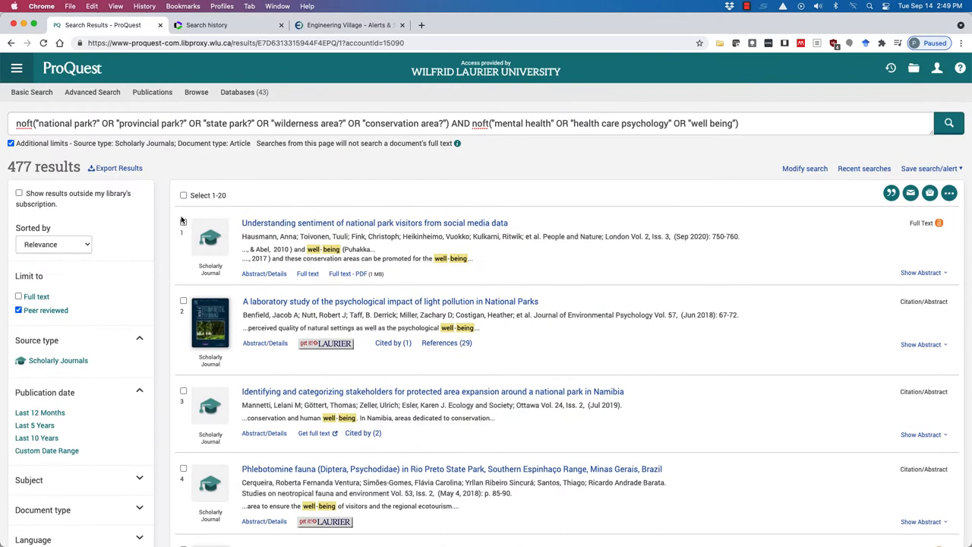
{"action": "left_click", "coordinate": [183, 195]}
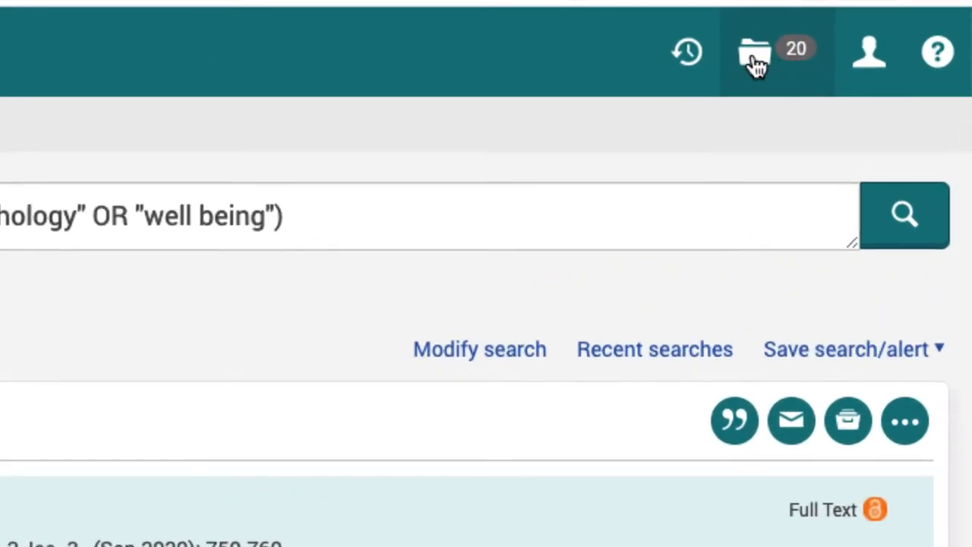
{"action": "mouse_move", "coordinate": [755, 51]}
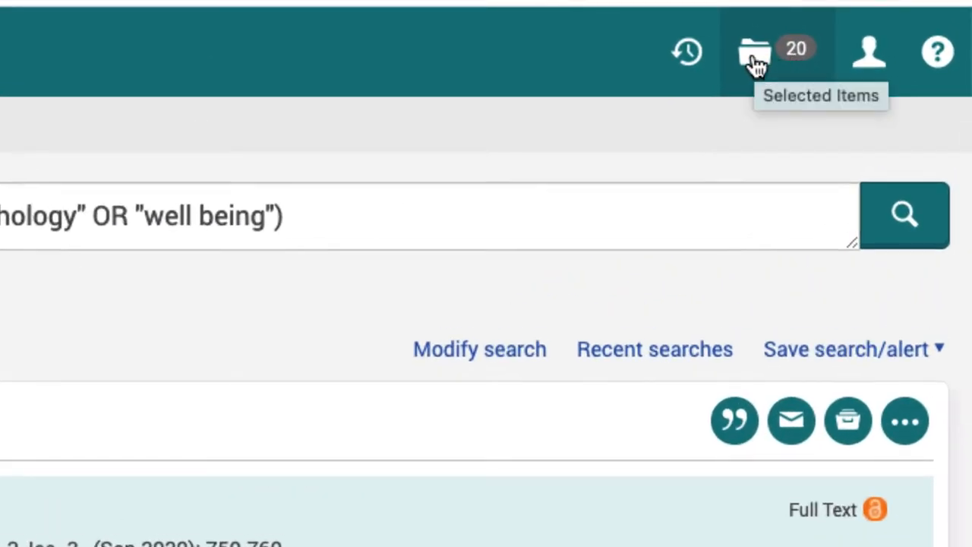
{"action": "mouse_move", "coordinate": [754, 60]}
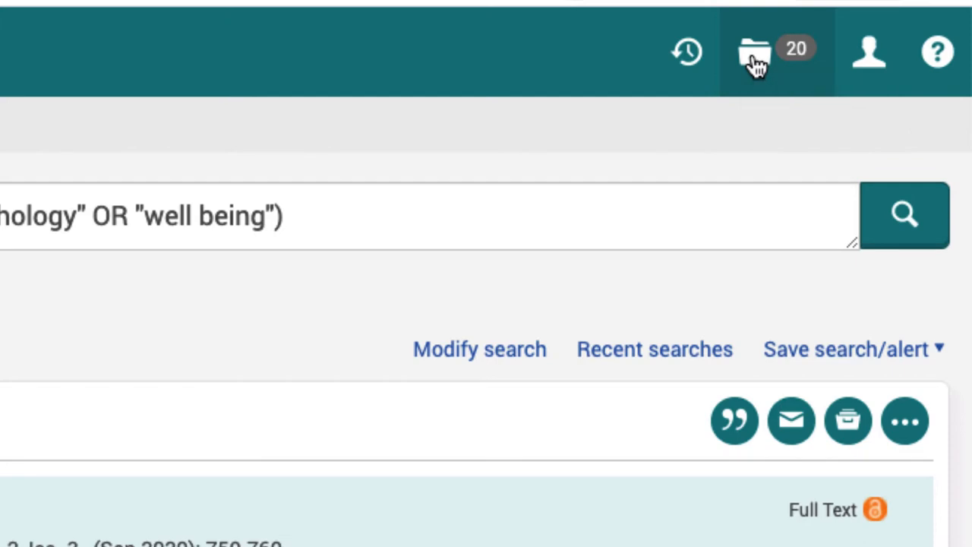
Open the Selected Items list holding the 20 chosen results
{"action": "left_click", "coordinate": [754, 51]}
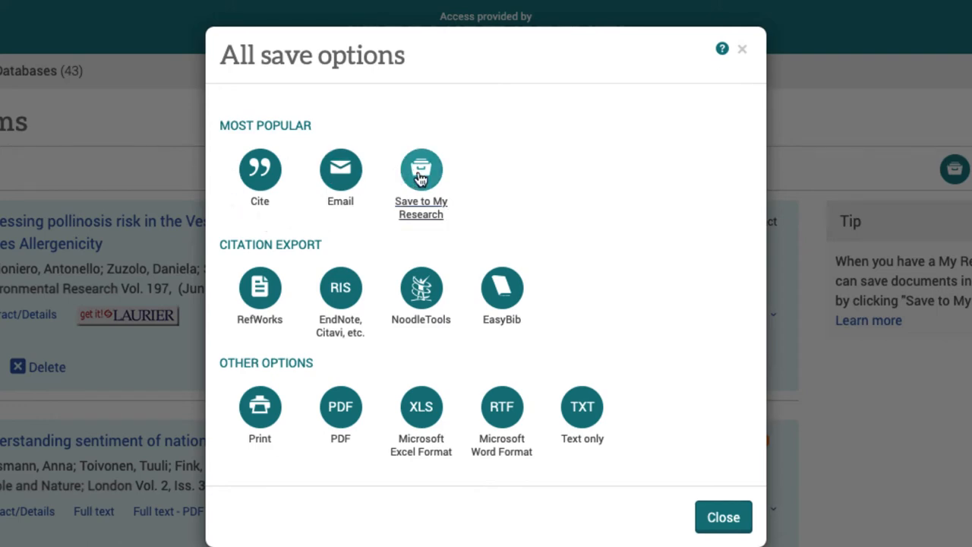
Save the 20 items to My Research in a new folder 'test save 1'
{"action": "left_click", "coordinate": [420, 169]}
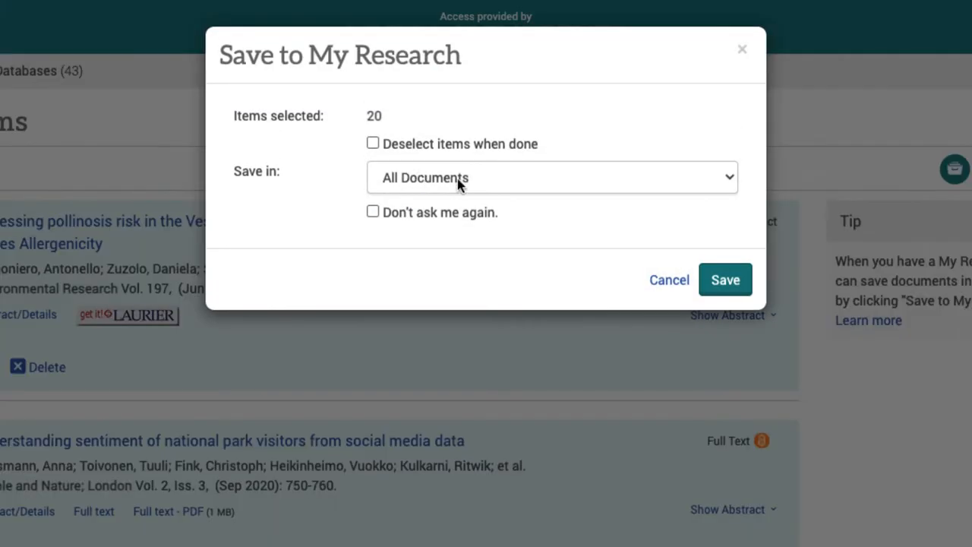
{"action": "left_click", "coordinate": [552, 177]}
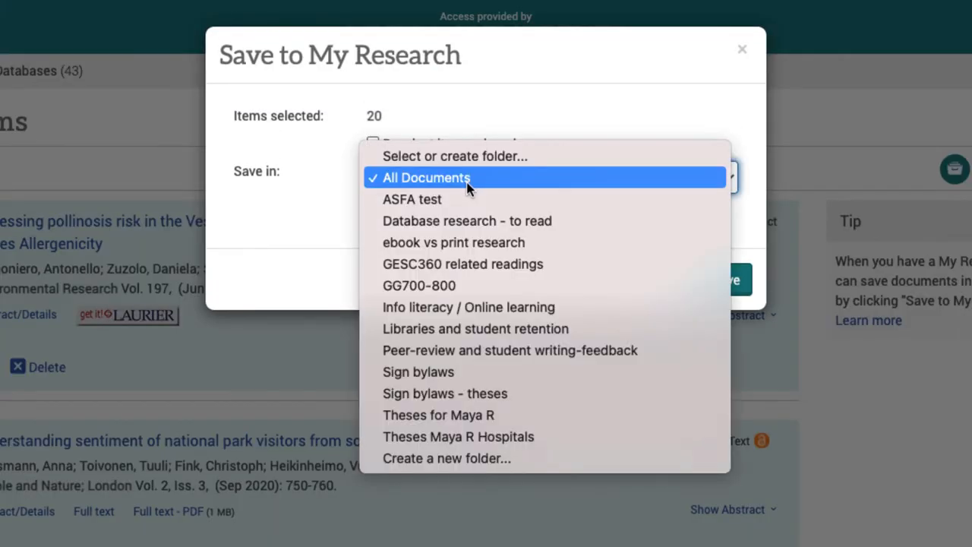
{"action": "mouse_move", "coordinate": [468, 307]}
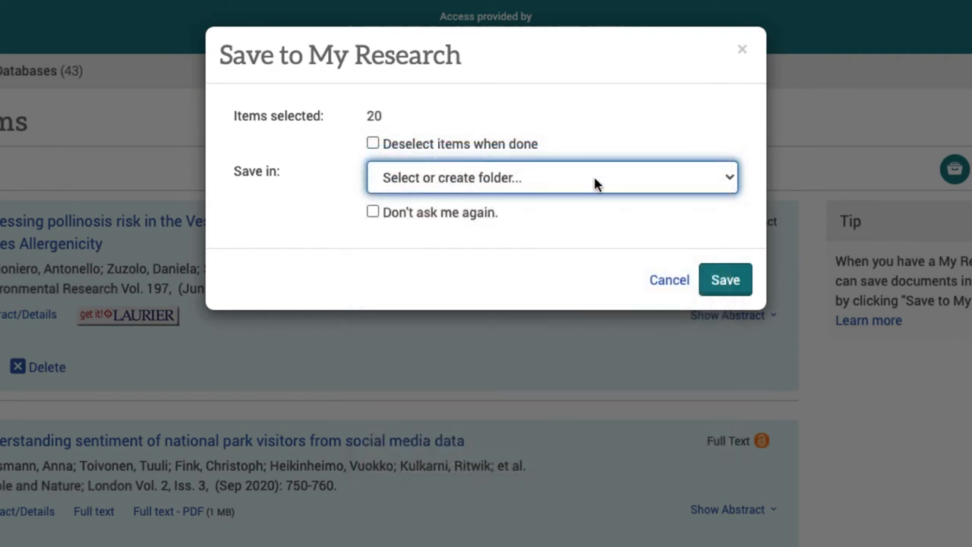
{"action": "left_click", "coordinate": [552, 177]}
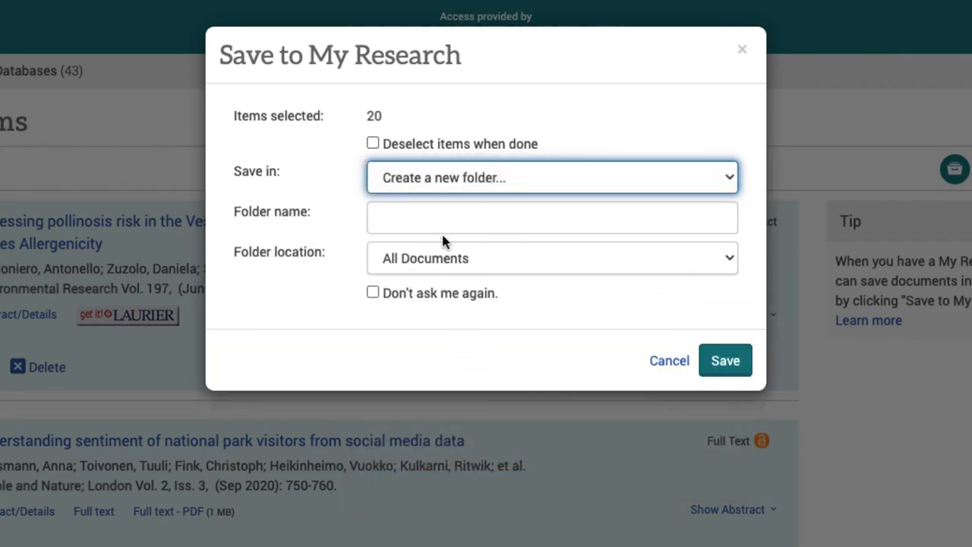
{"action": "type", "text": "test save 1"}
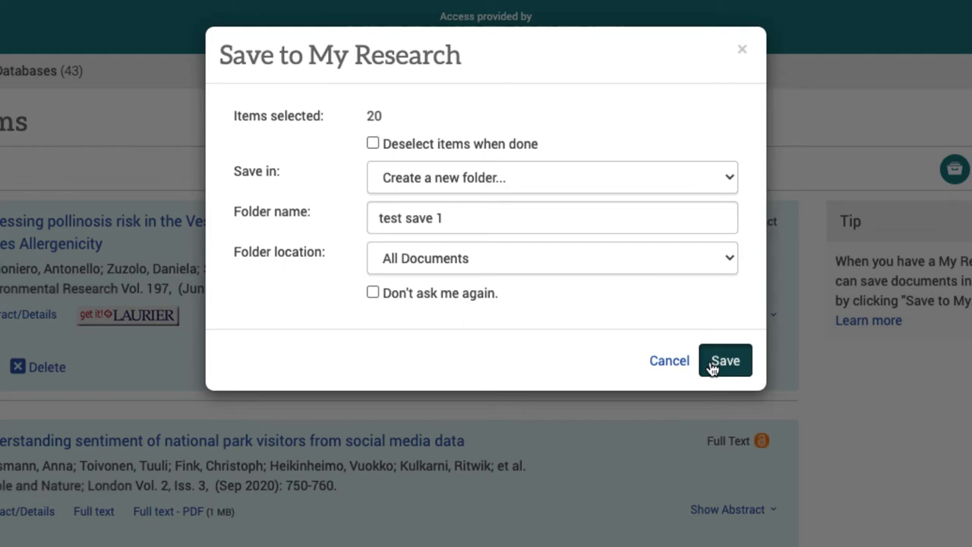
{"action": "left_click", "coordinate": [725, 360]}
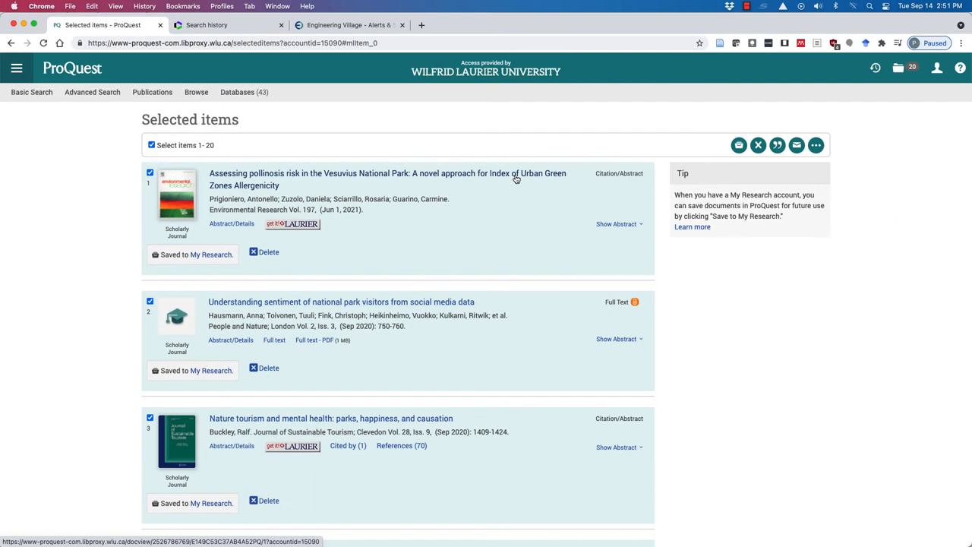
{"action": "mouse_move", "coordinate": [423, 150]}
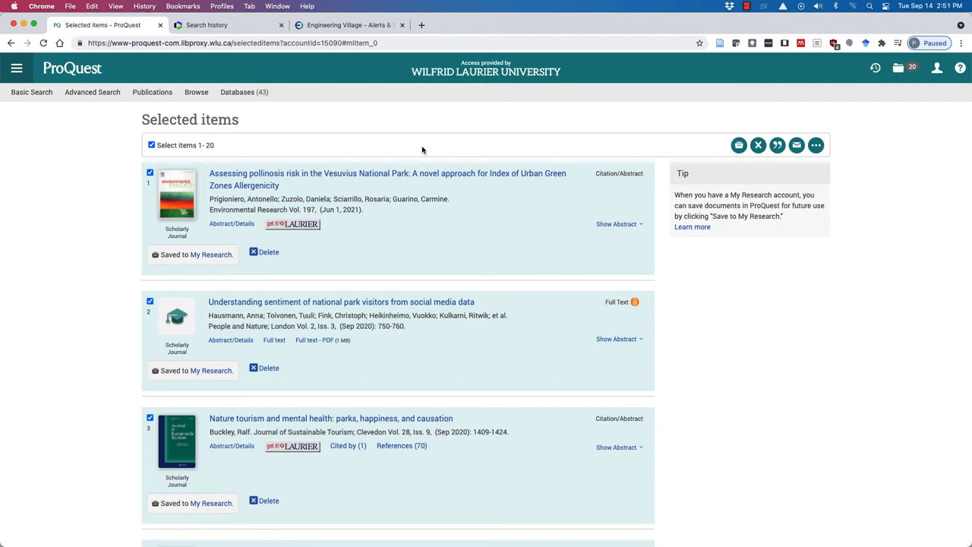
{"action": "mouse_move", "coordinate": [833, 66]}
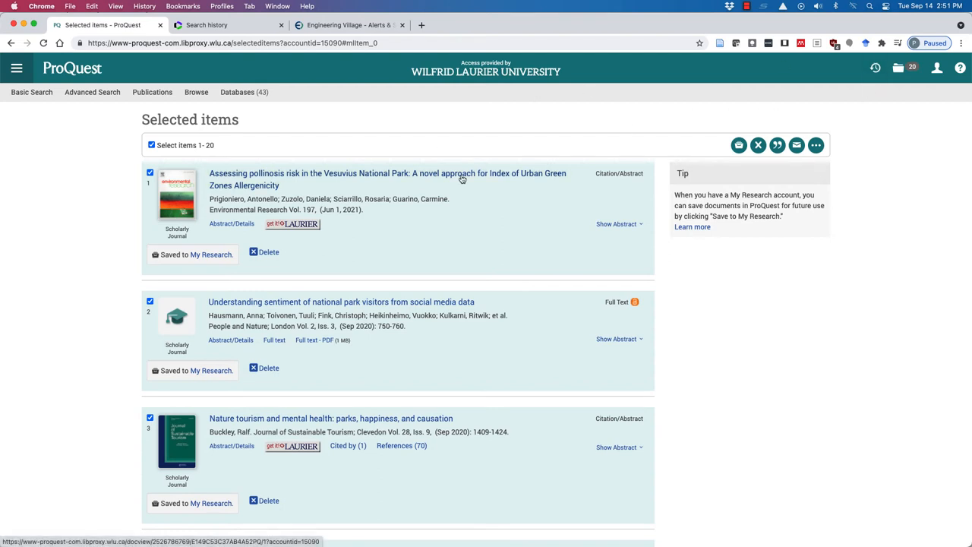
{"action": "mouse_move", "coordinate": [459, 138]}
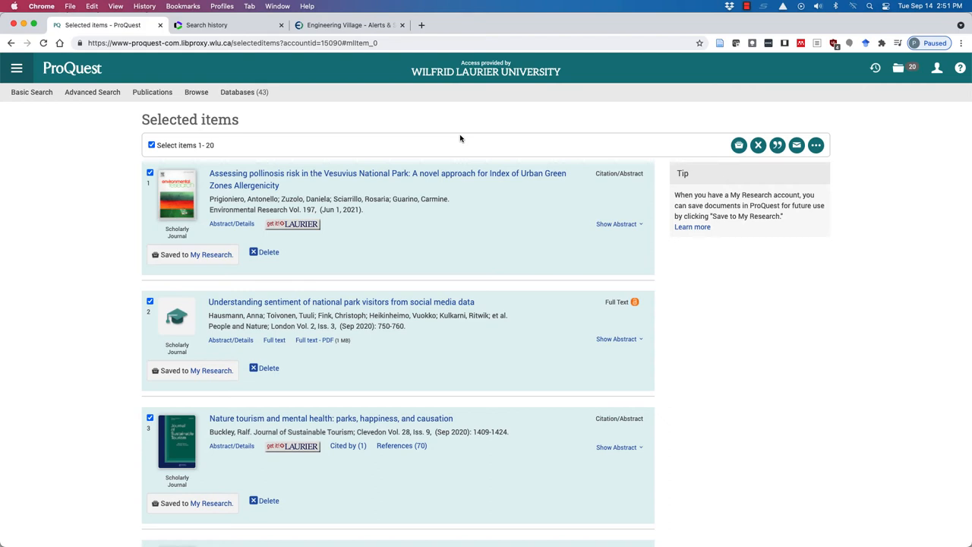
{"action": "mouse_move", "coordinate": [408, 150]}
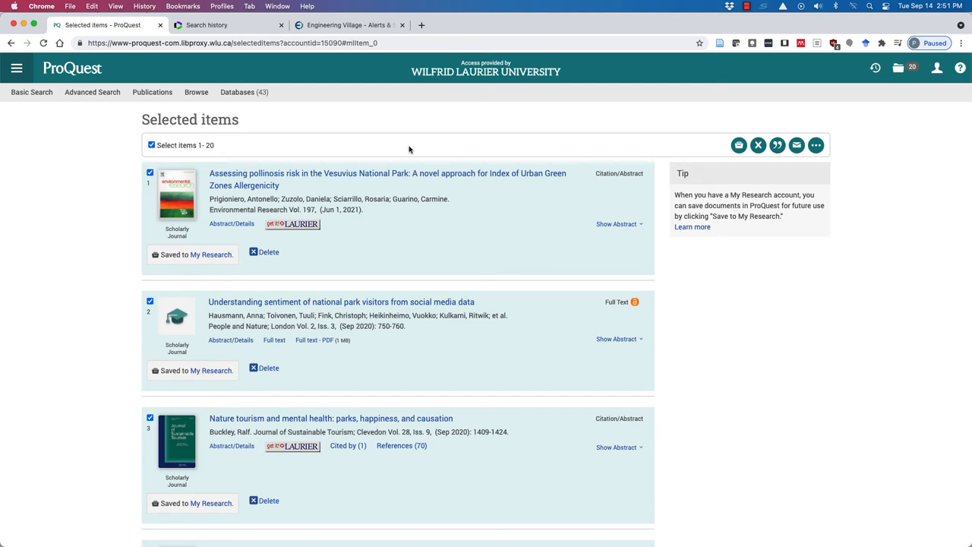
Open the Get it @ Laurier record for the Vesuvius pollinosis article
{"action": "left_click", "coordinate": [292, 223]}
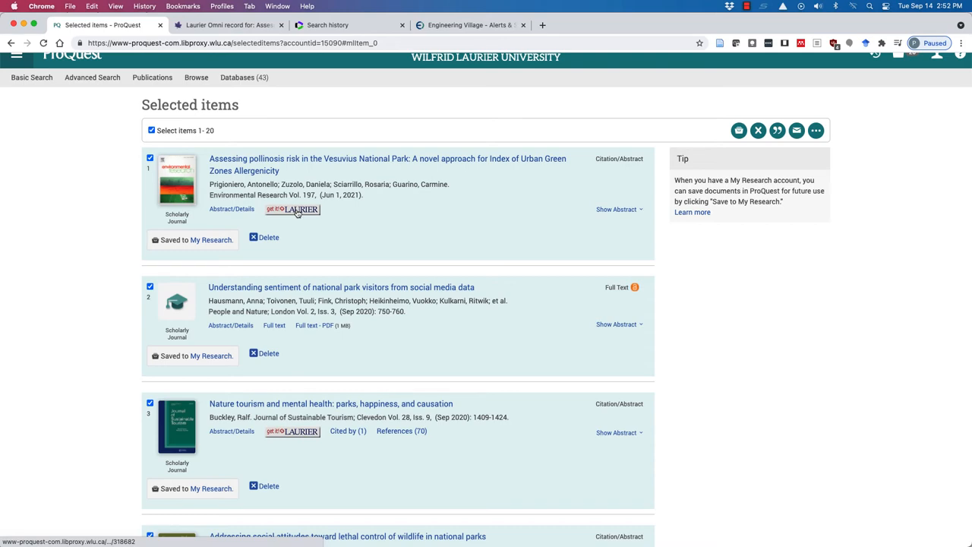
{"action": "mouse_move", "coordinate": [292, 209]}
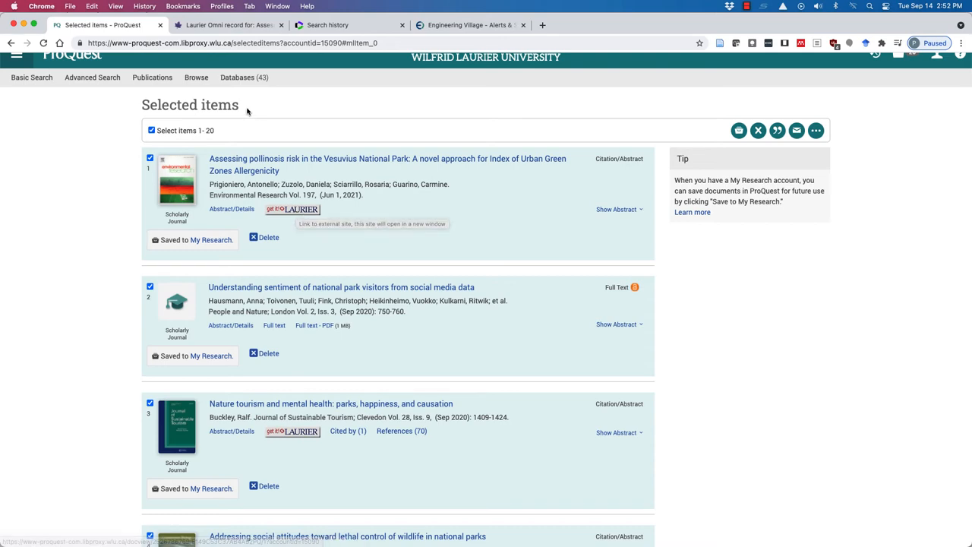
Add all 50 Web of Science results to marked list 'test 1' and view Marked Lists
{"action": "left_click", "coordinate": [349, 25]}
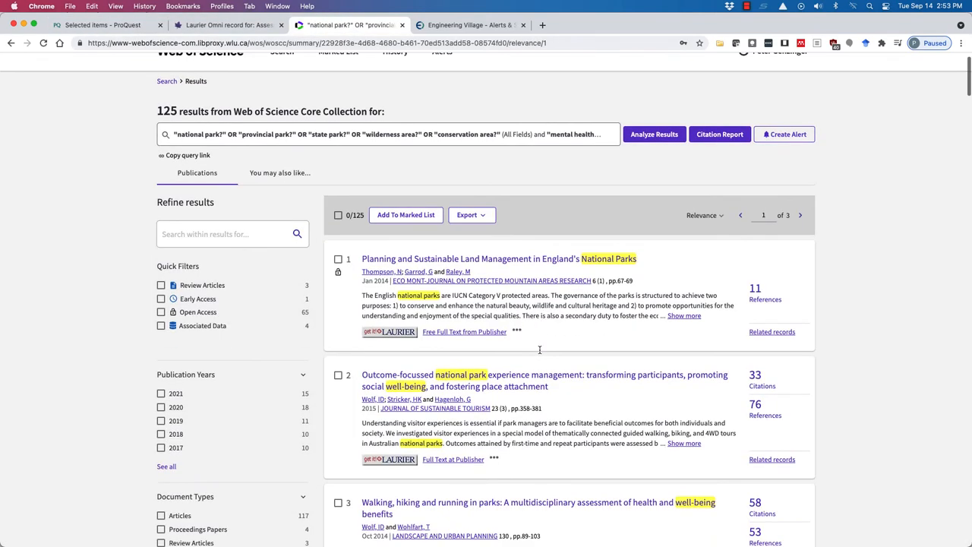
{"action": "scroll", "scroll_direction": "up", "scroll_amount": 3}
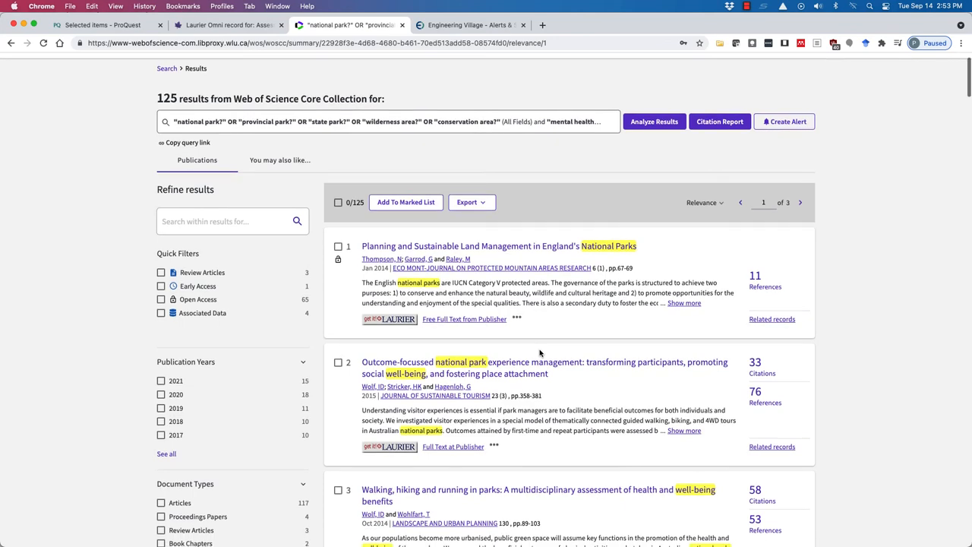
{"action": "left_click", "coordinate": [338, 201]}
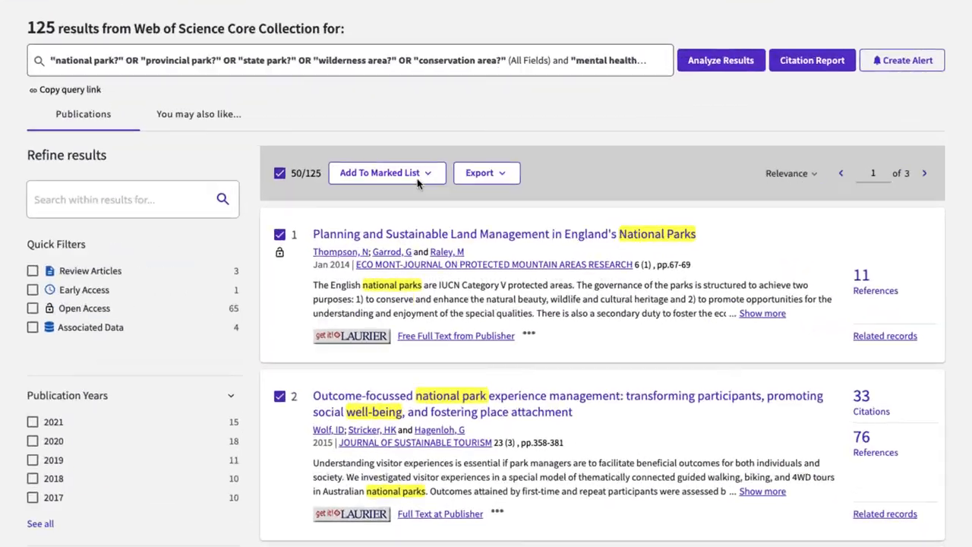
{"action": "left_click", "coordinate": [387, 173]}
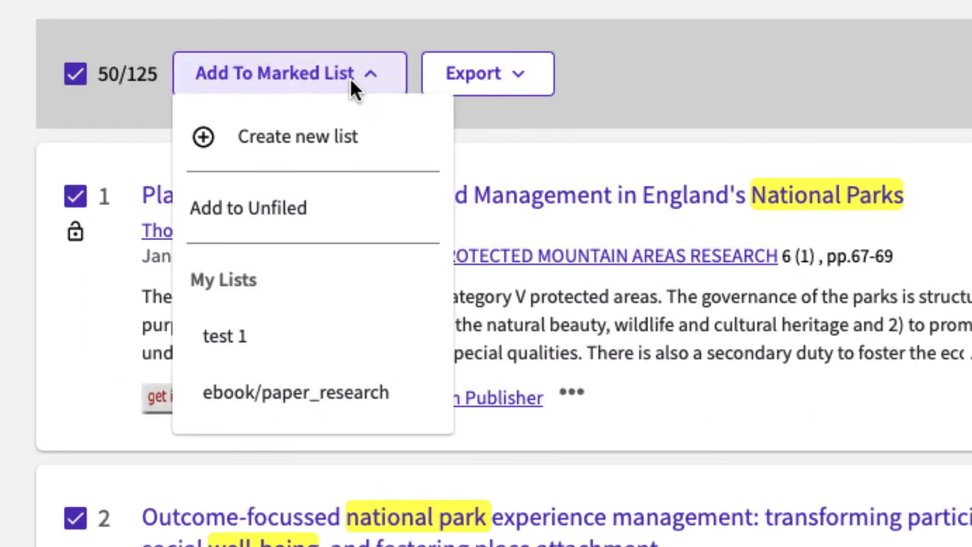
{"action": "mouse_move", "coordinate": [223, 114]}
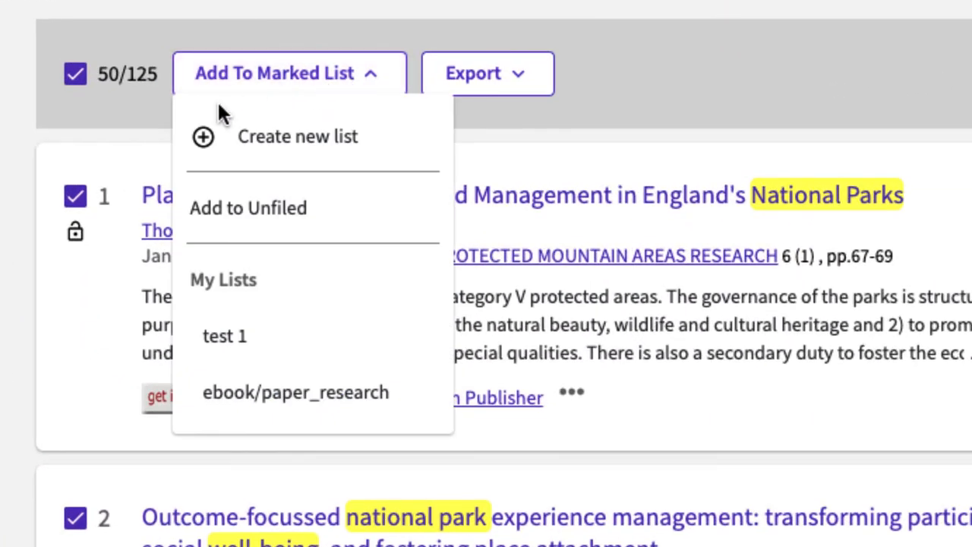
{"action": "mouse_move", "coordinate": [225, 336]}
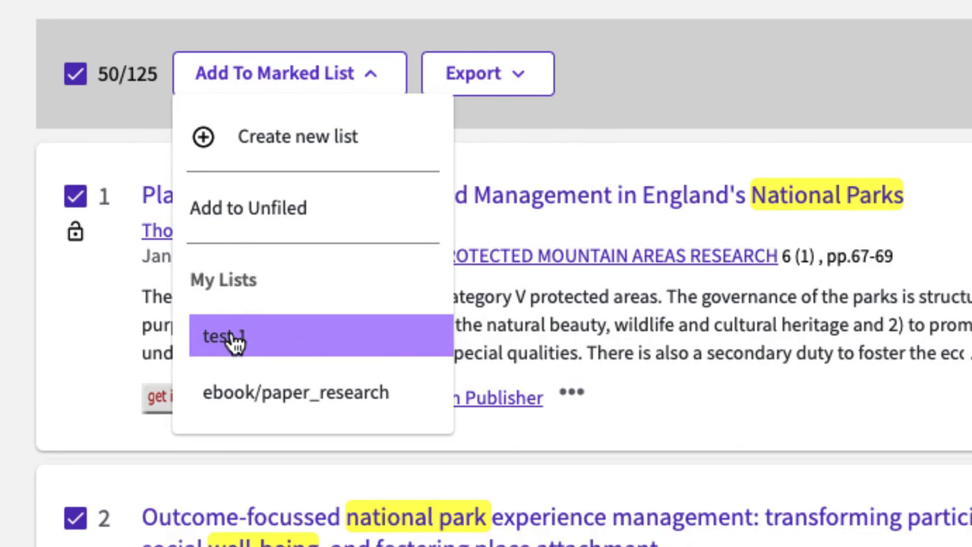
{"action": "left_click", "coordinate": [222, 336]}
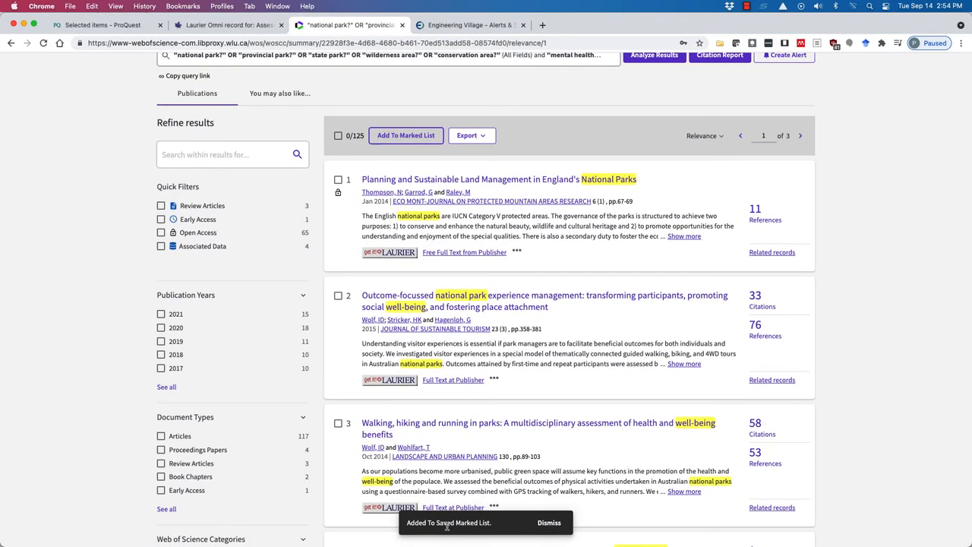
{"action": "scroll", "scroll_direction": "up", "scroll_amount": 3}
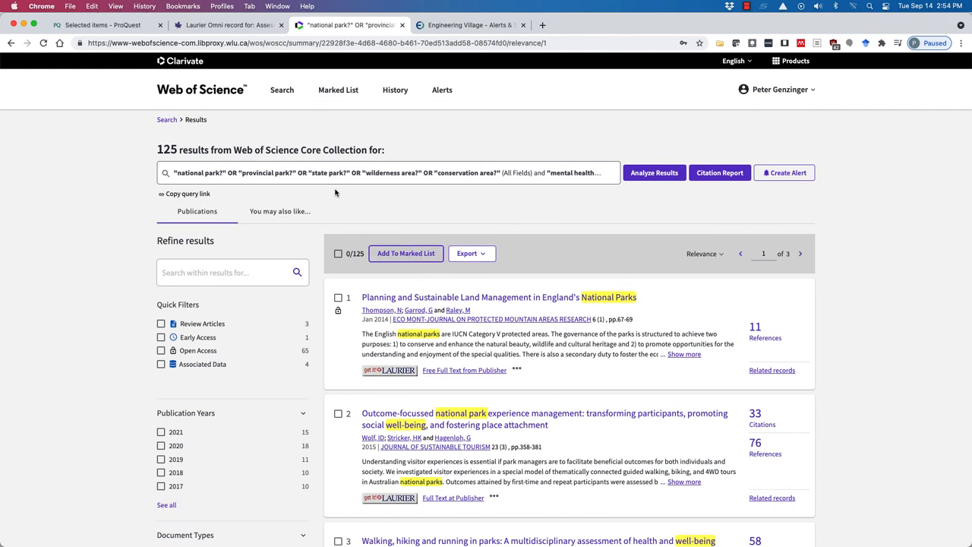
{"action": "left_click", "coordinate": [338, 89]}
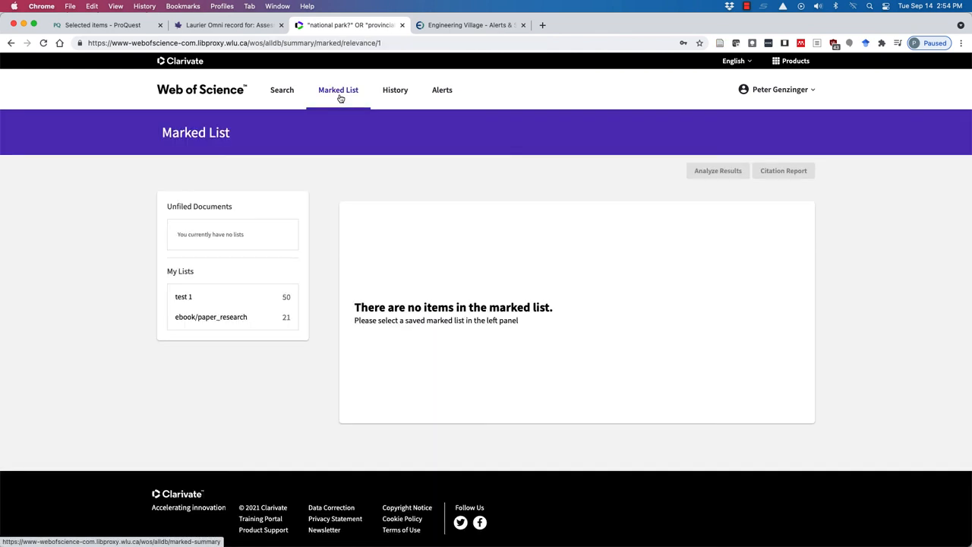